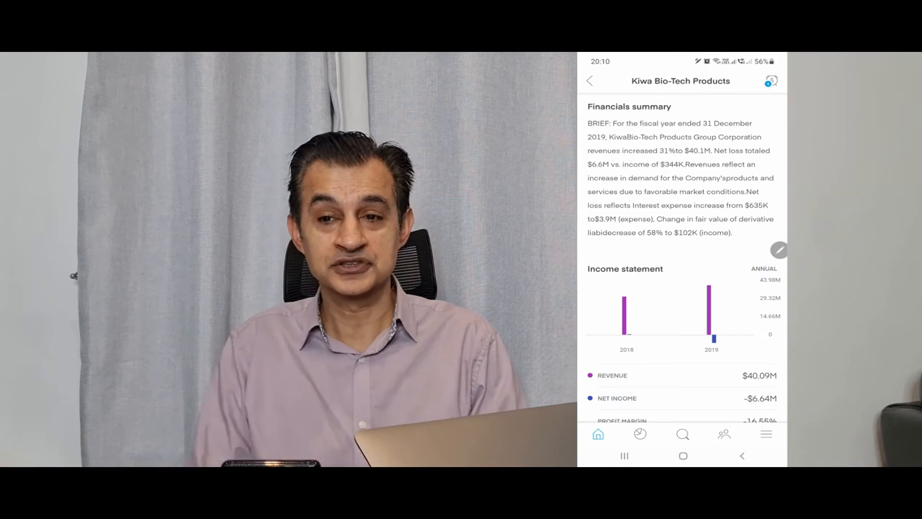
# Step: Scroll through Kiwa Bio-Tech's financials and income statement, then back to the KWBT price chart
pyautogui.scroll(-3)
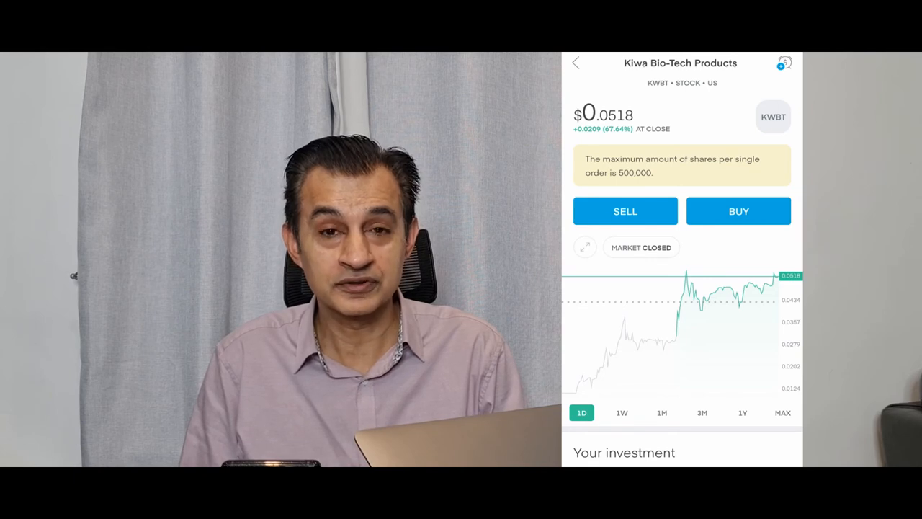
# Step: Start a Kiwa Bio-Tech stop limit sell order: stop 0.0400, limit 0.0300, GTC
pyautogui.click(624, 210)
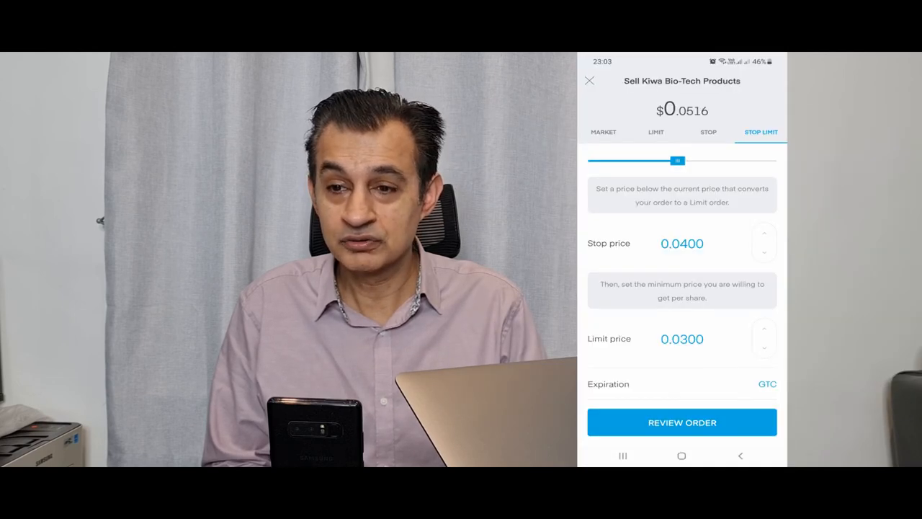